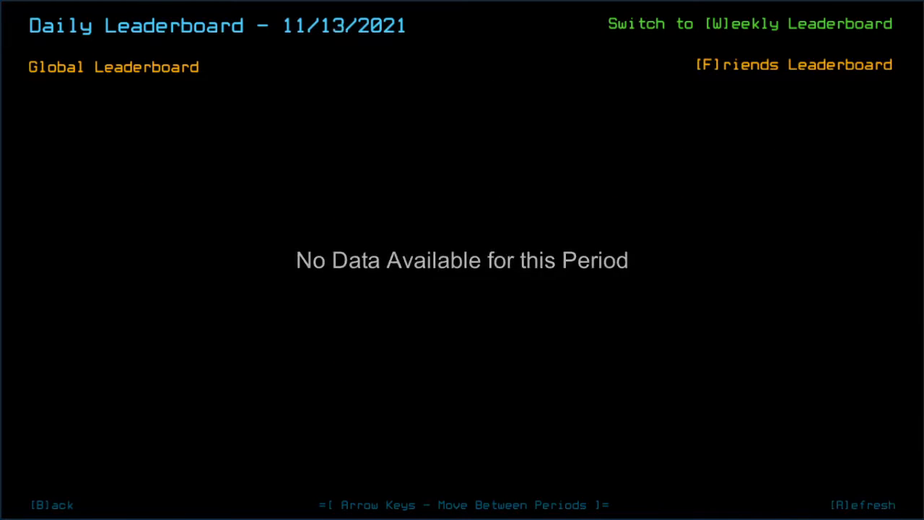
- Browse back to the previous day's (11/12/2021) daily leaderboard rankings
{"action": "key", "text": "Left"}
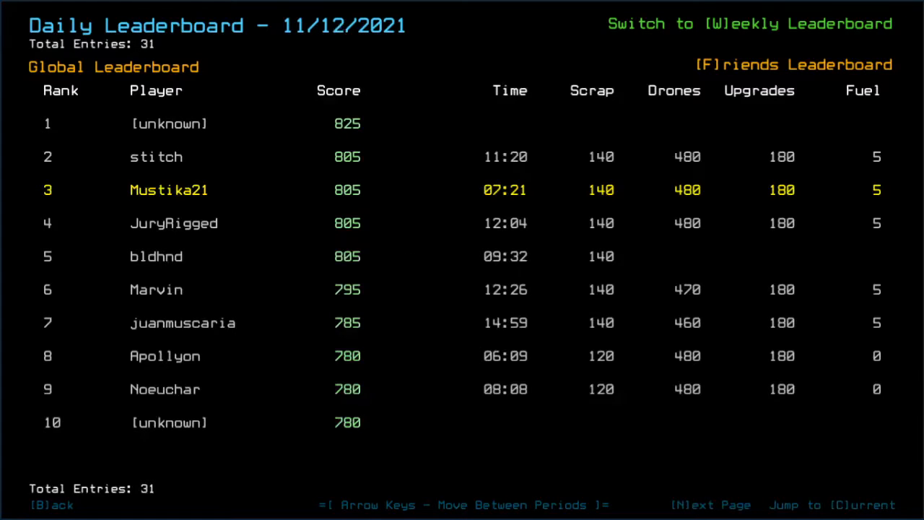
{"action": "mouse_move", "coordinate": [807, 428]}
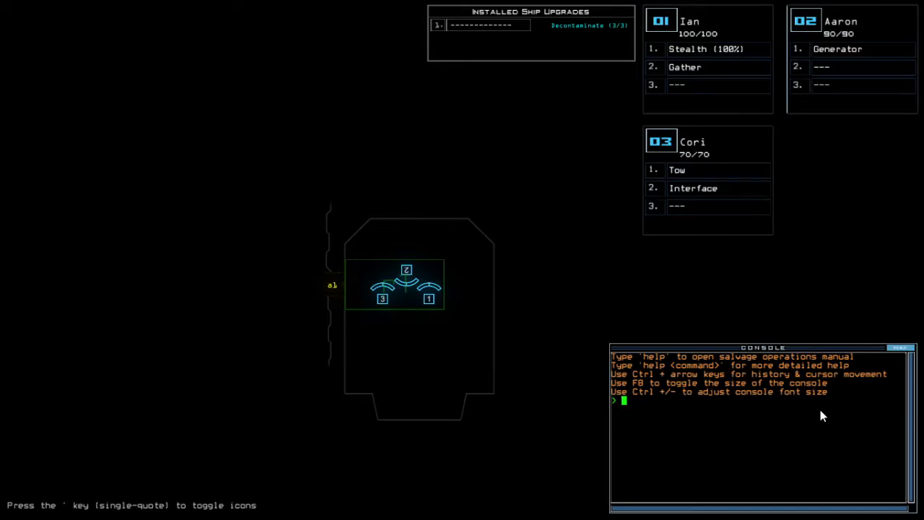
- Run 'status' to report the Private A derelict's infestations, hull and scrap capacity
{"action": "key", "text": "Escape"}
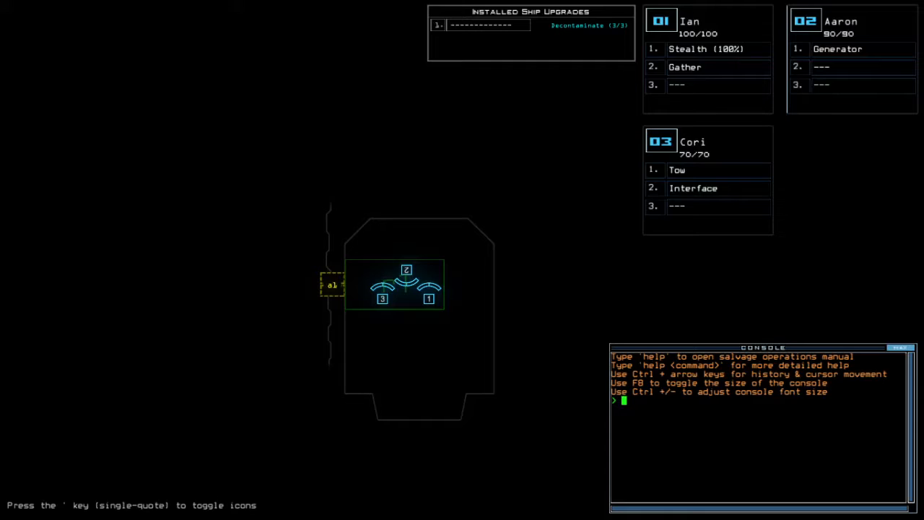
{"action": "type", "text": "status"}
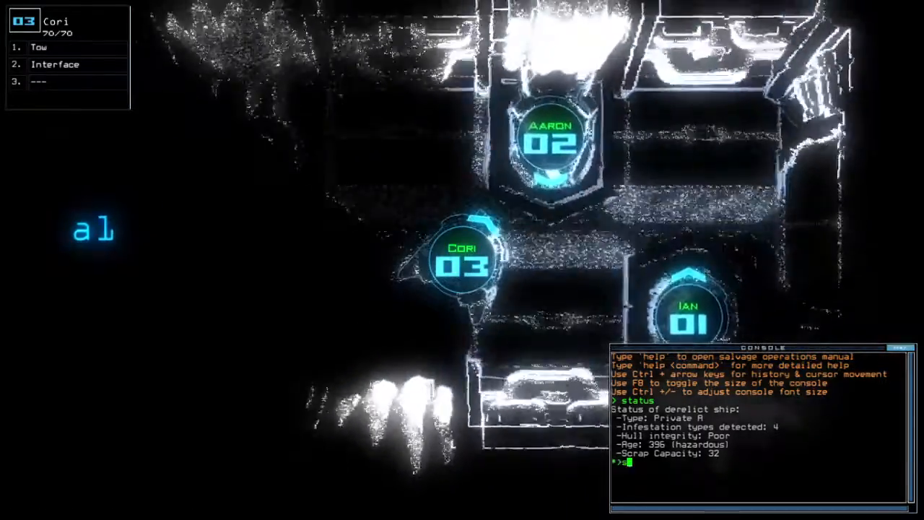
- Swap Stealth and Gather onto Cori and launch the mission with 'go'
{"action": "type", "text": "swap"}
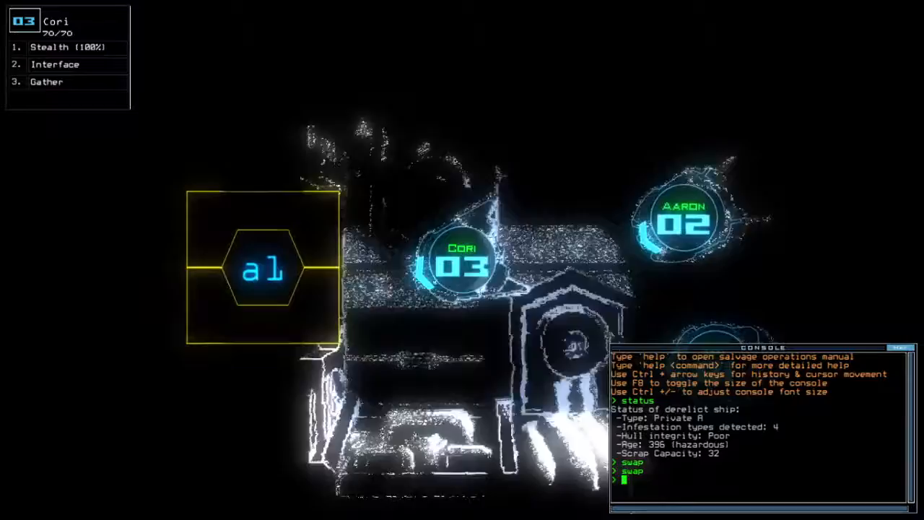
{"action": "type", "text": "go"}
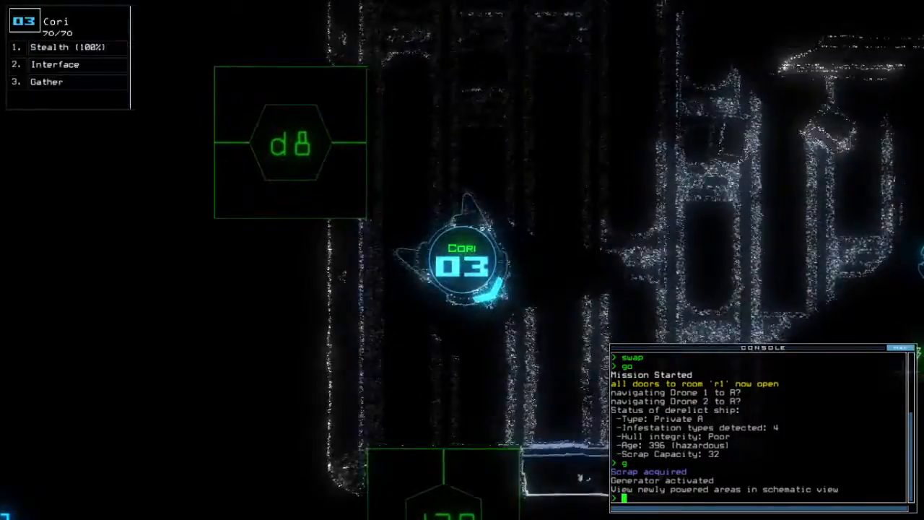
- Cloak Cori through door d8, then toggle stealth off with 'st'
{"action": "type", "text": "st;d"}
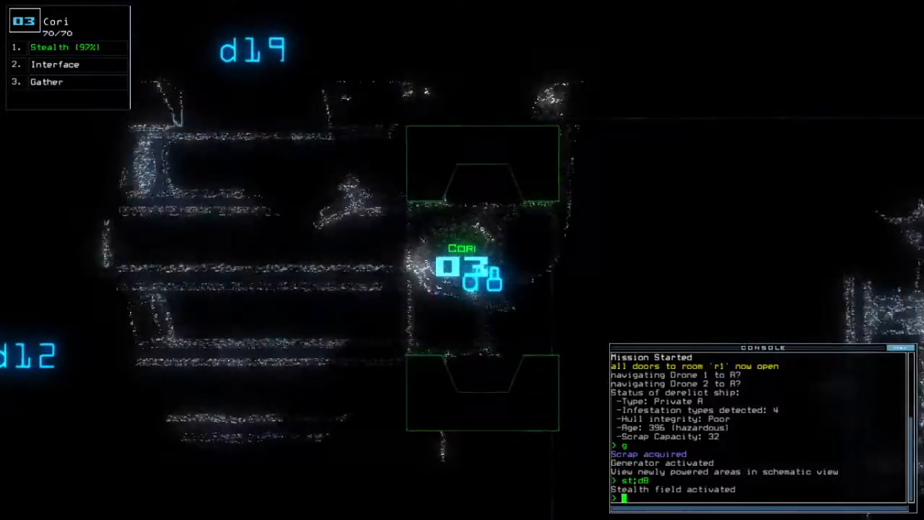
{"action": "type", "text": "d8"}
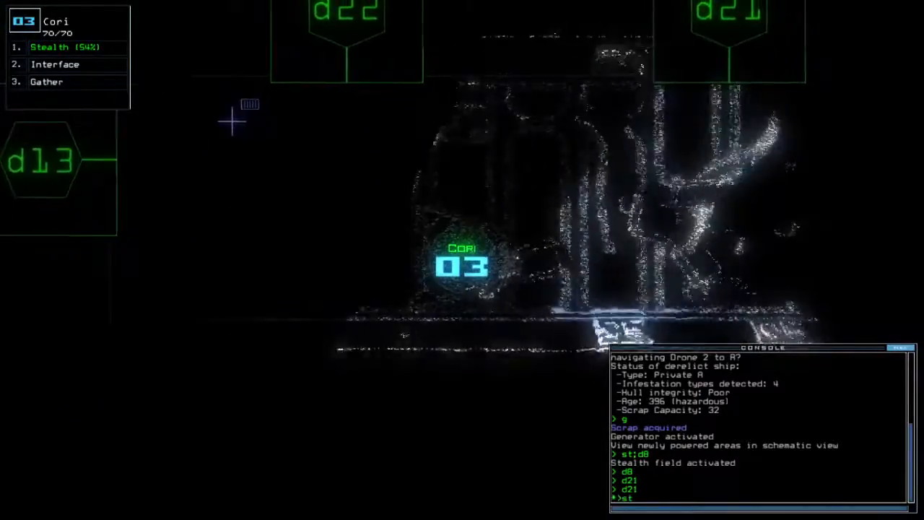
{"action": "type", "text": "st"}
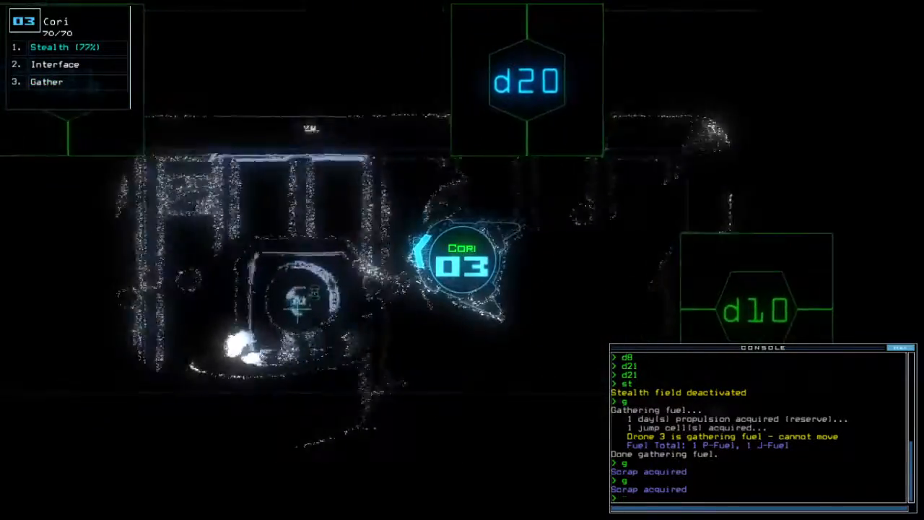
{"action": "type", "text": "st;d"}
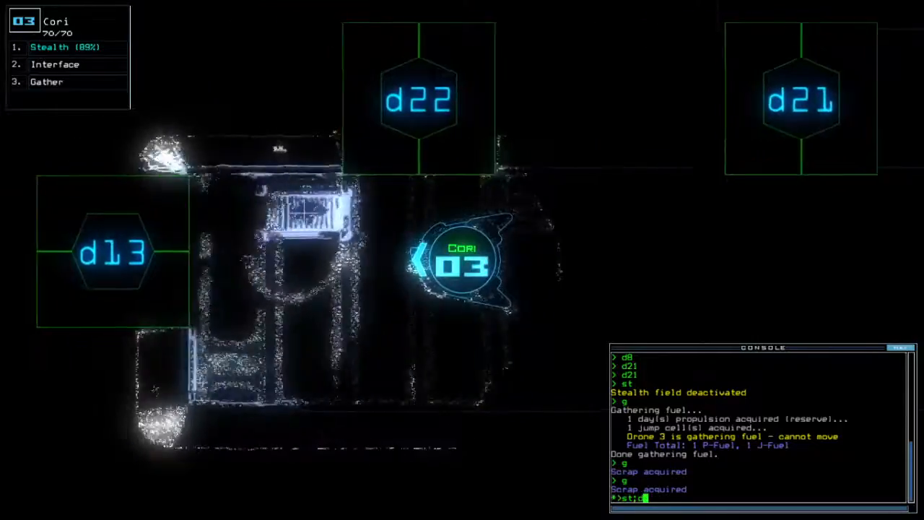
- Confirm the queued commands and re-dock the ship at airlock a5
{"action": "key", "text": "enter"}
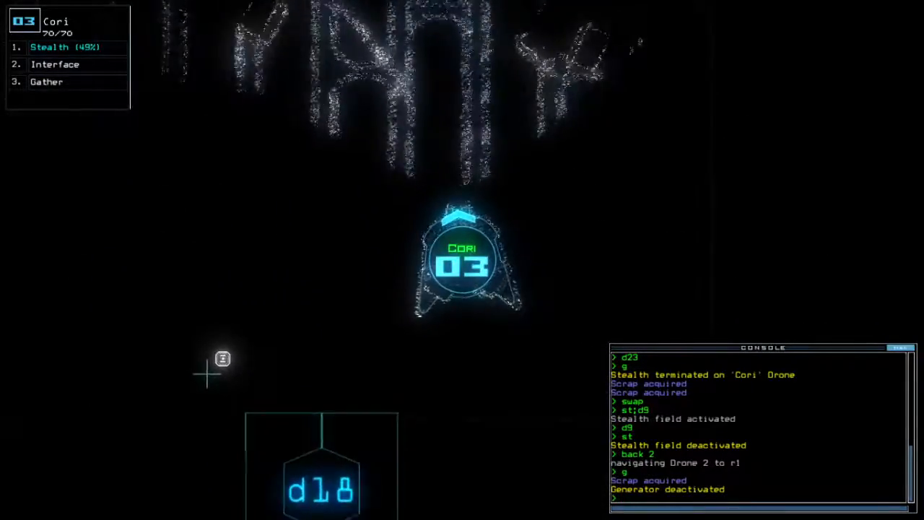
{"action": "type", "text": "dd a"}
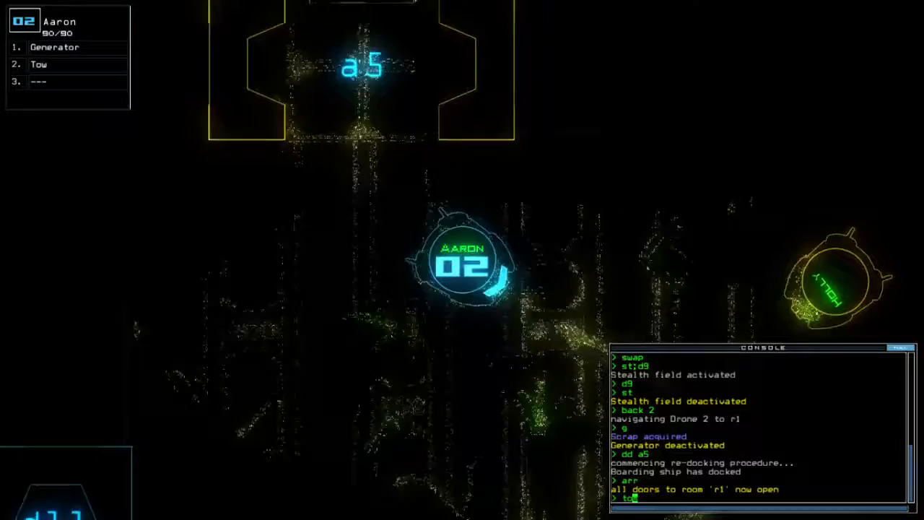
- Tow, open d9, then cloak Cori through doors d23 and d24 and open d14 and d11
{"action": "type", "text": "tow"}
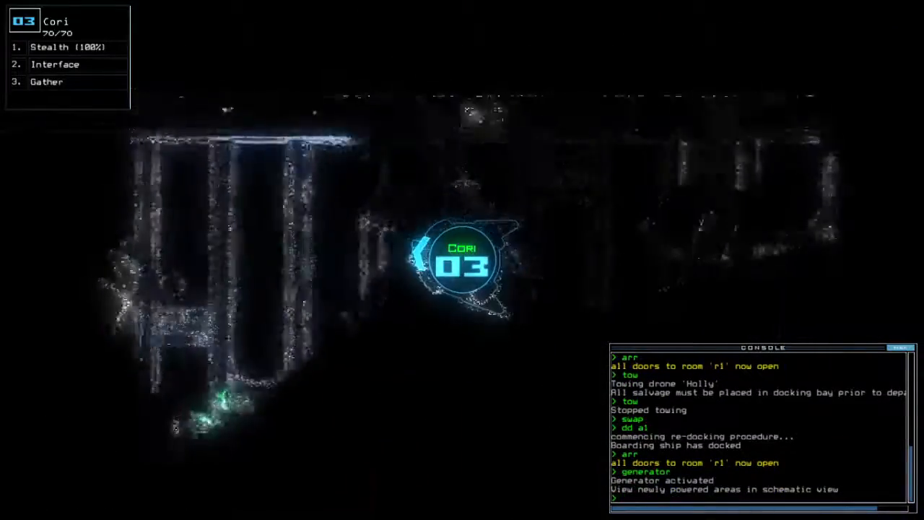
{"action": "type", "text": "d9"}
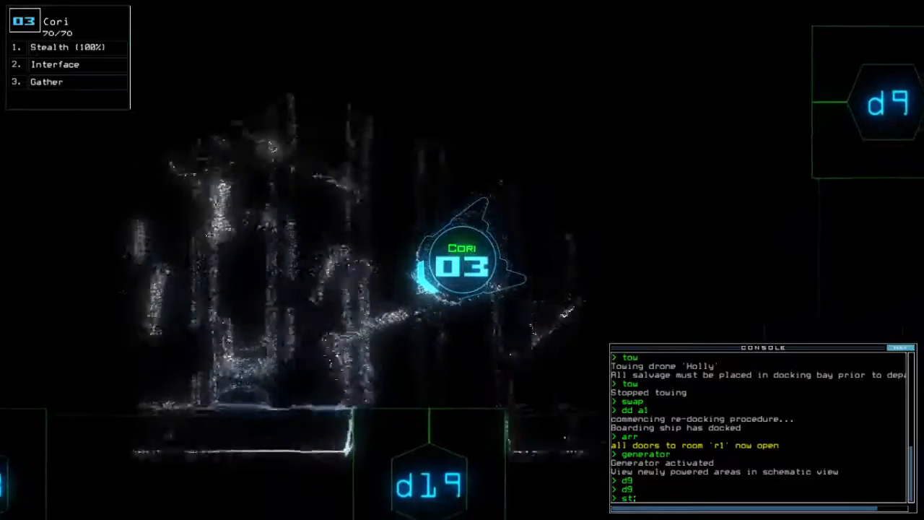
{"action": "type", "text": "st;d23"}
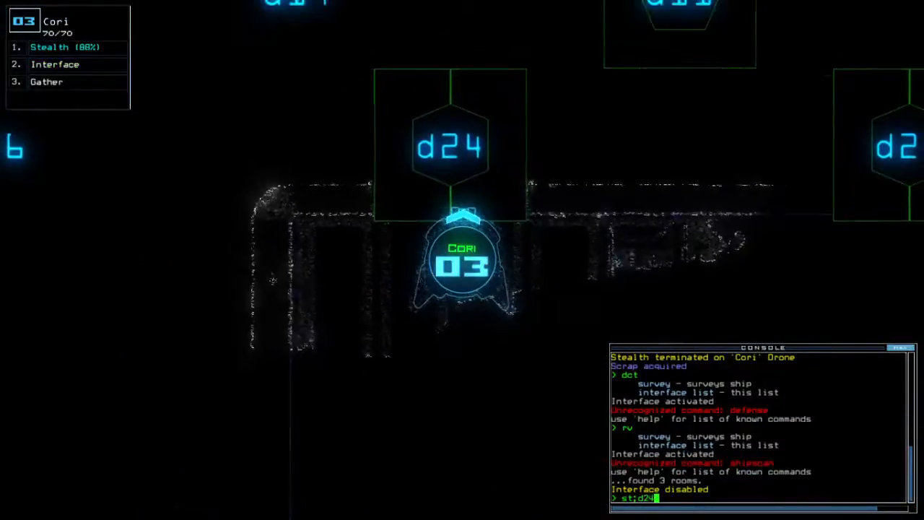
{"action": "key", "text": "enter"}
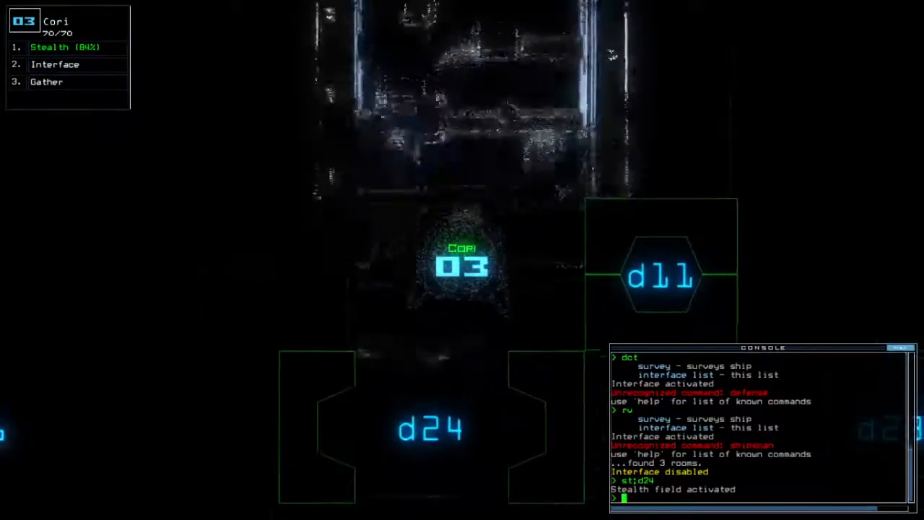
{"action": "type", "text": "d11"}
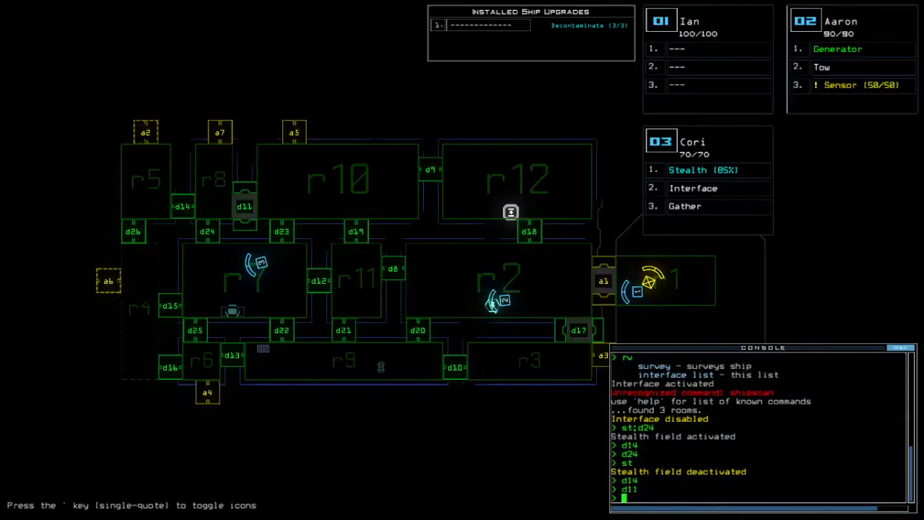
- Enable stealth and run 'generator' to cycle ship power back on
{"action": "type", "text": "st;"}
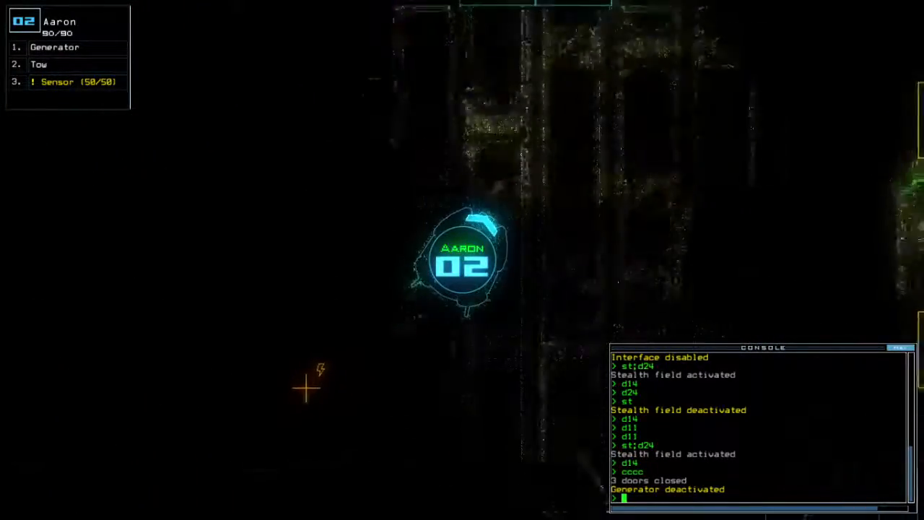
{"action": "type", "text": "generator"}
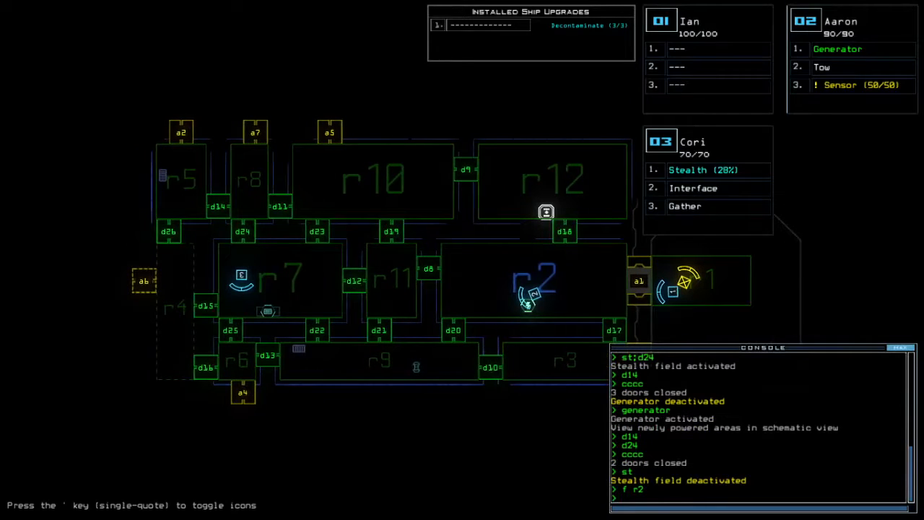
- Vent rooms r6, r10 and r8 via airlocks a4, a5, a7, toggling doors d11, d23, d19
{"action": "type", "text": "vacuum r"}
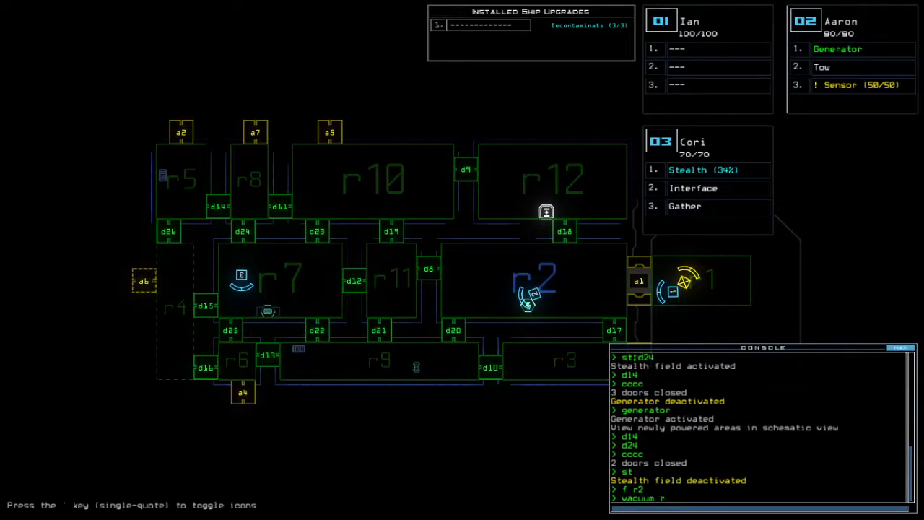
{"action": "type", "text": "vacuum r6 a4"}
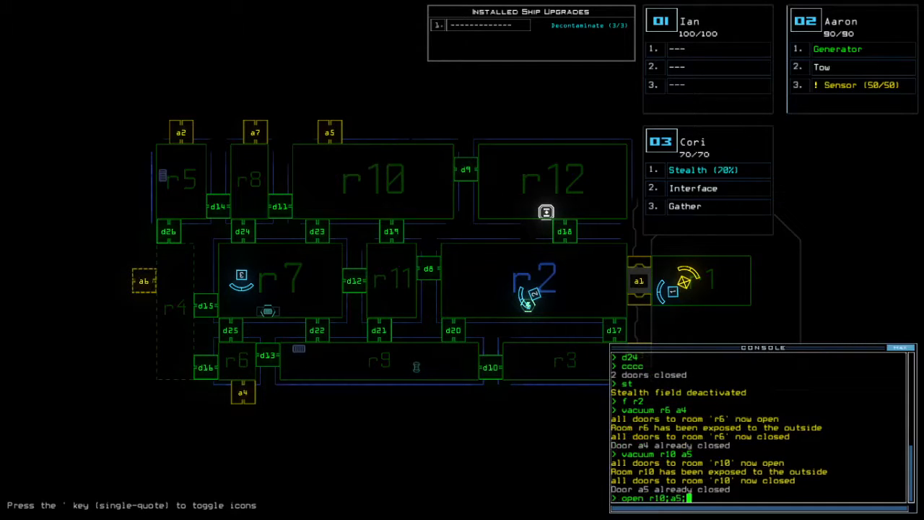
{"action": "type", "text": "d11 d23 d1"}
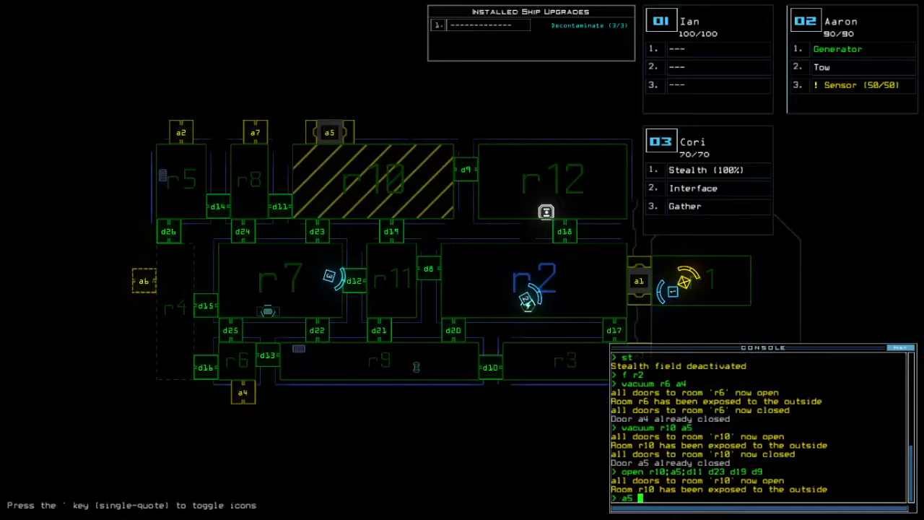
{"action": "type", "text": "d19"}
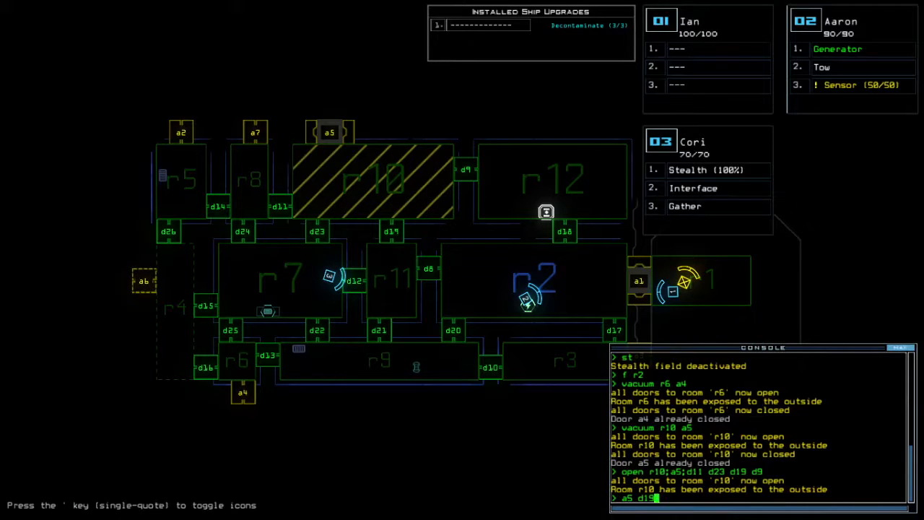
{"action": "key", "text": "enter"}
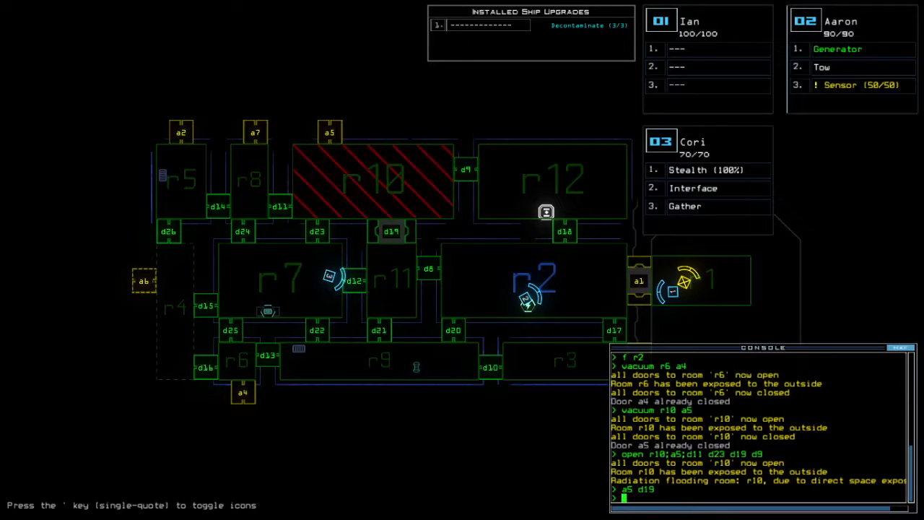
{"action": "type", "text": "vacuum"}
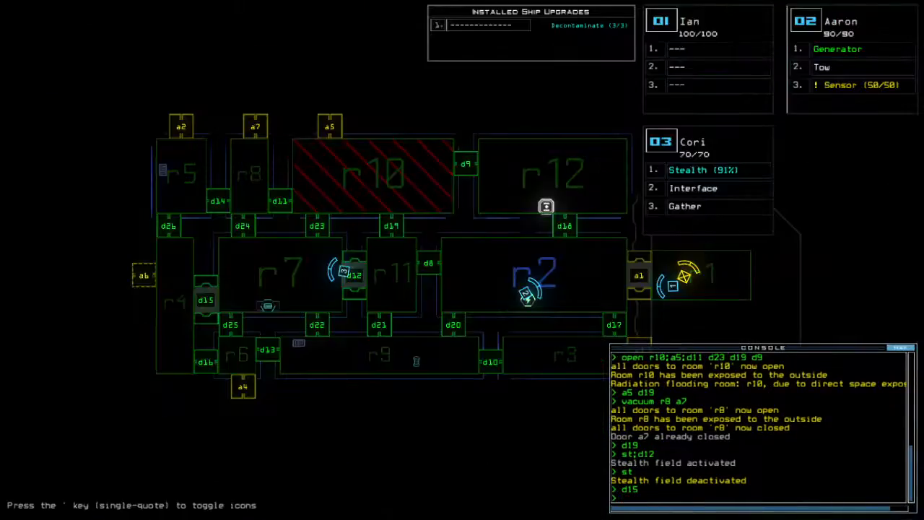
- Close doors, dock at a7, and dismiss the 815-point Daily Challenge Score dialog
{"action": "type", "text": "cc"}
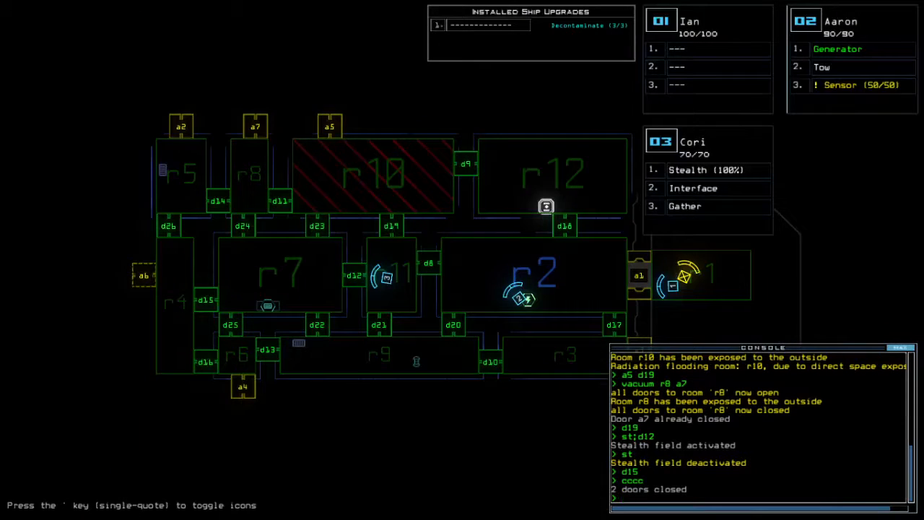
{"action": "type", "text": "dd a7"}
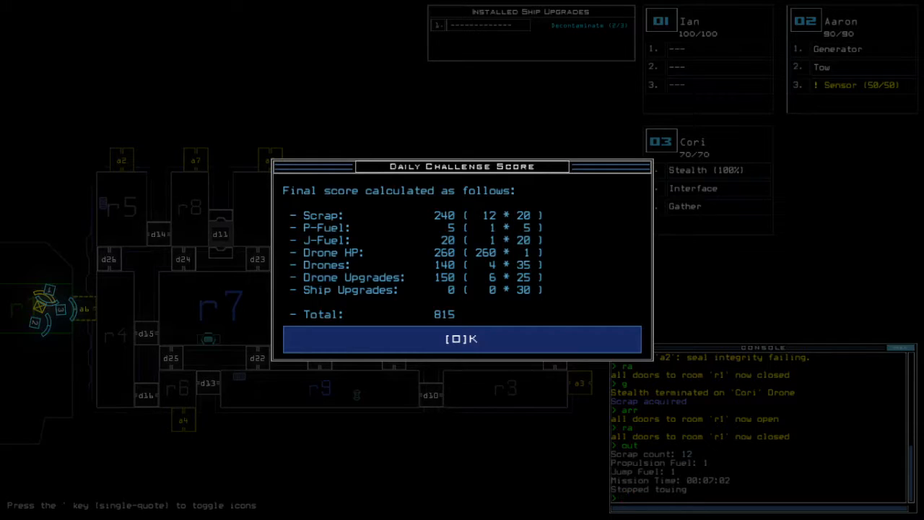
{"action": "left_click", "coordinate": [461, 339]}
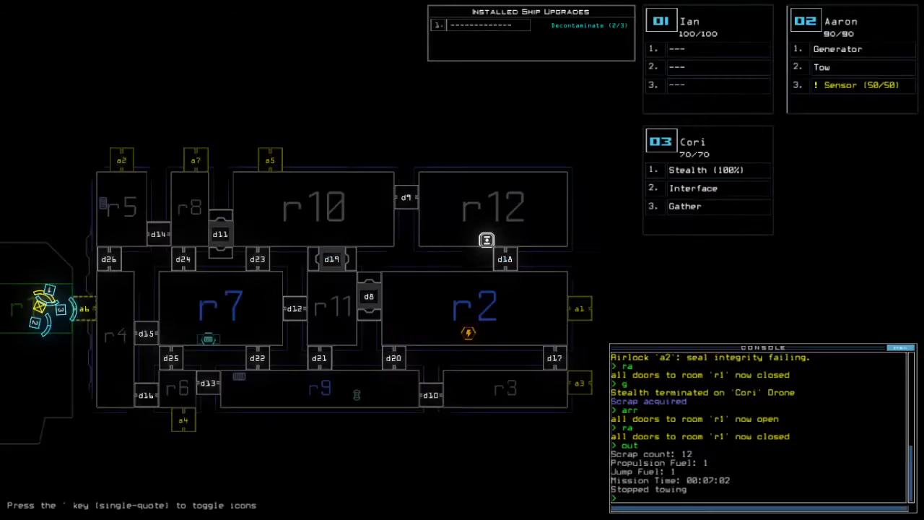